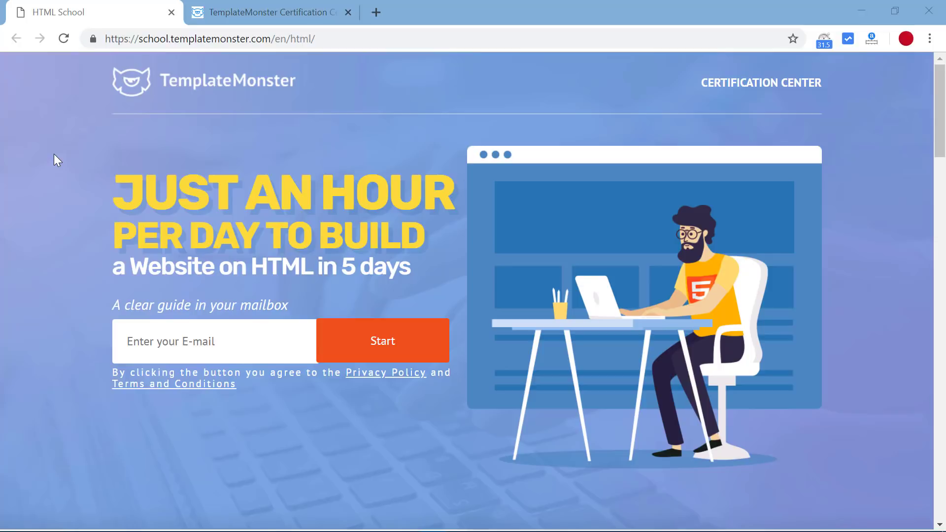
mouse_move(36, 39)
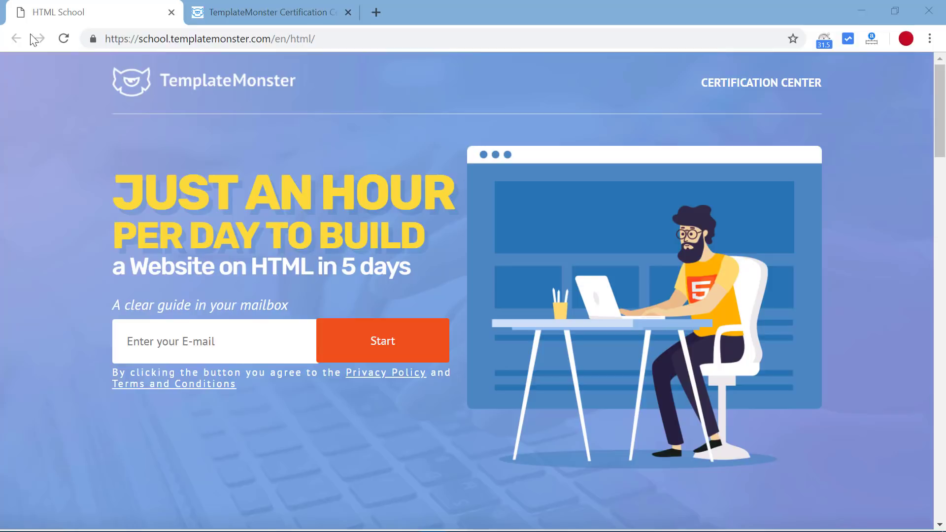
mouse_move(120, 216)
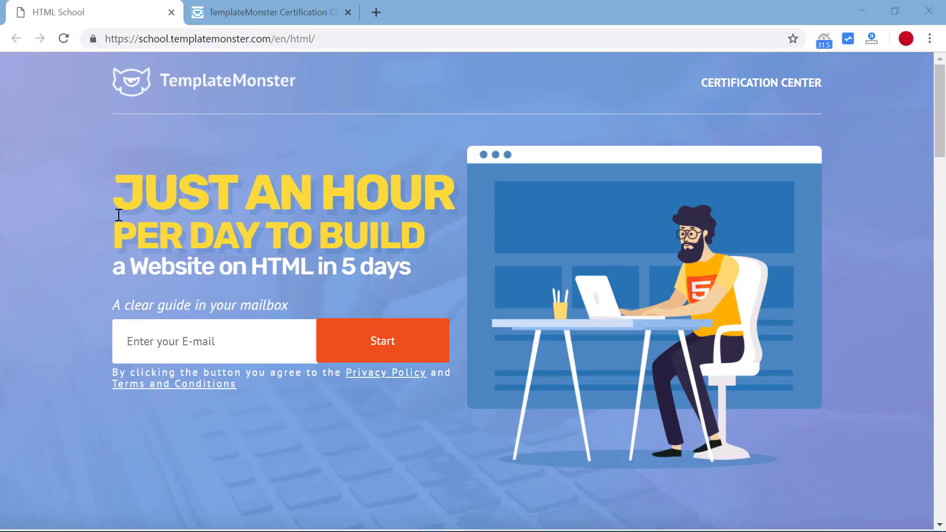
mouse_move(71, 340)
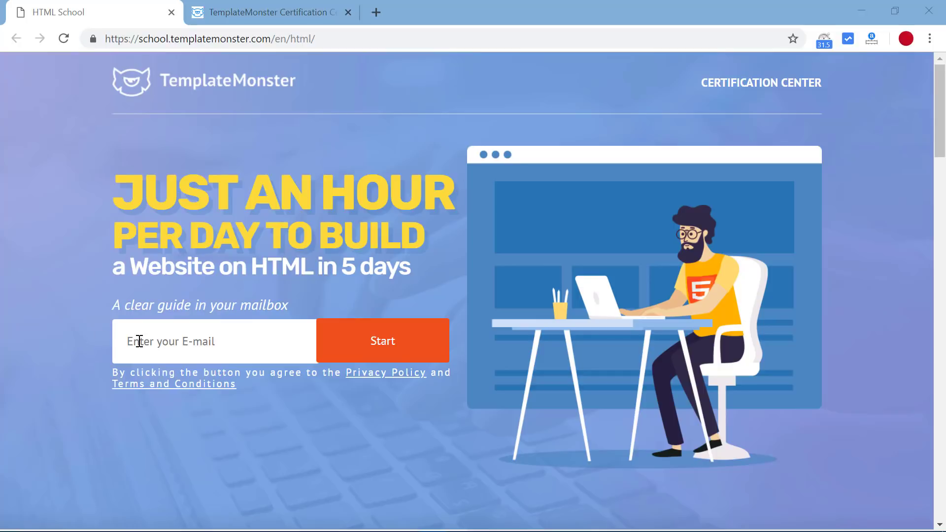
mouse_move(40, 314)
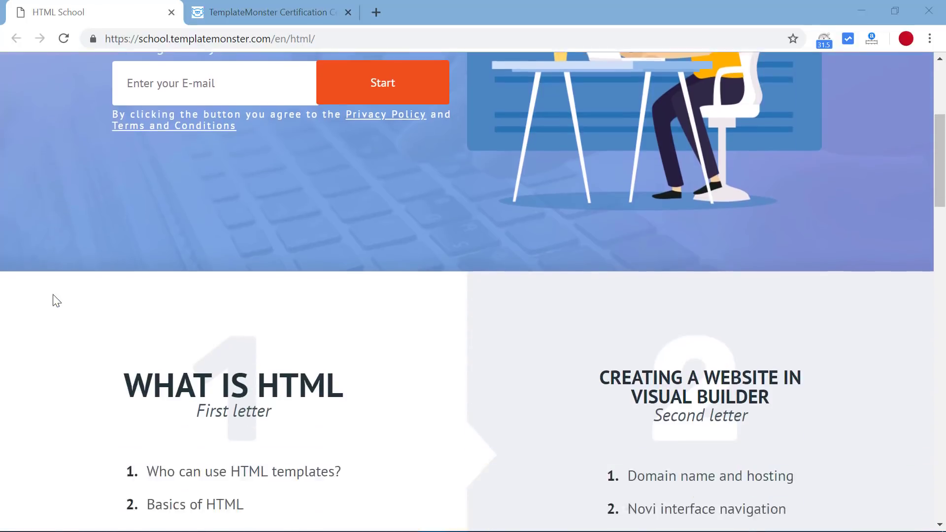
scroll(down, 3)
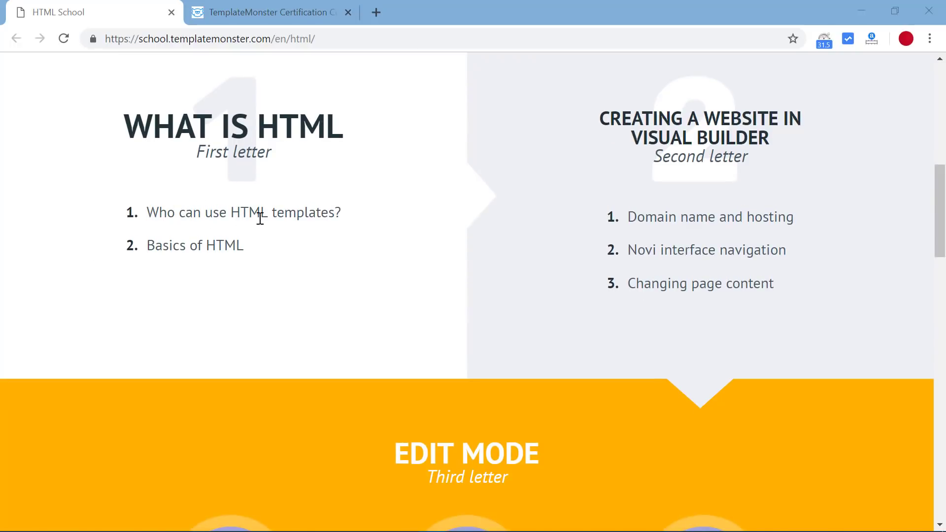
mouse_move(206, 251)
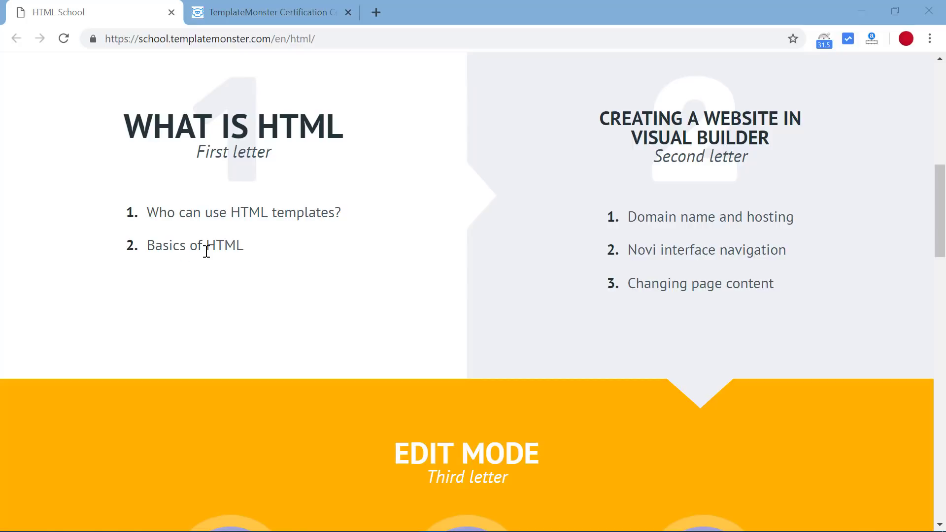
mouse_move(640, 164)
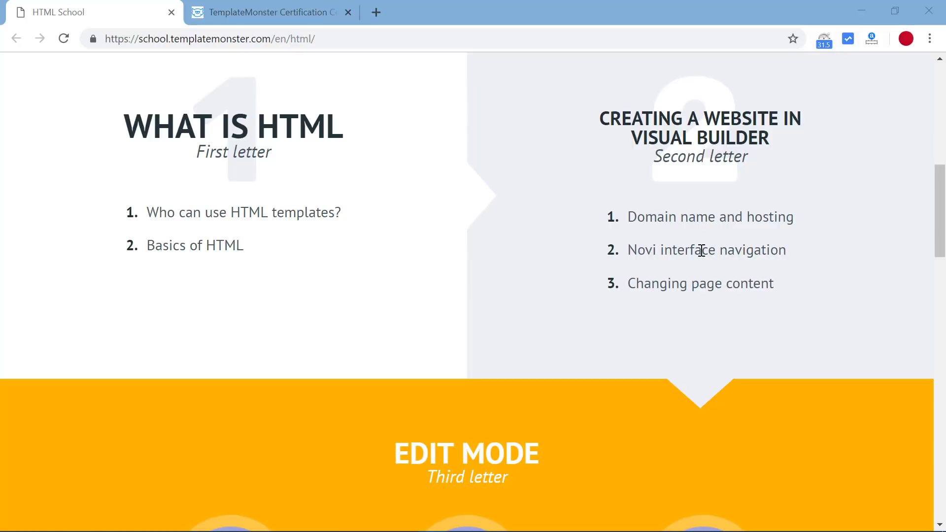
mouse_move(609, 321)
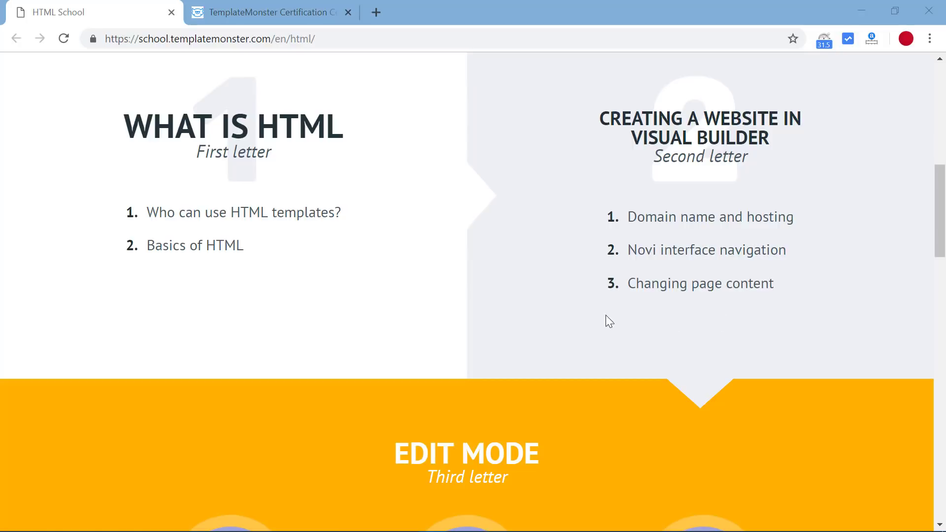
scroll(down, 3)
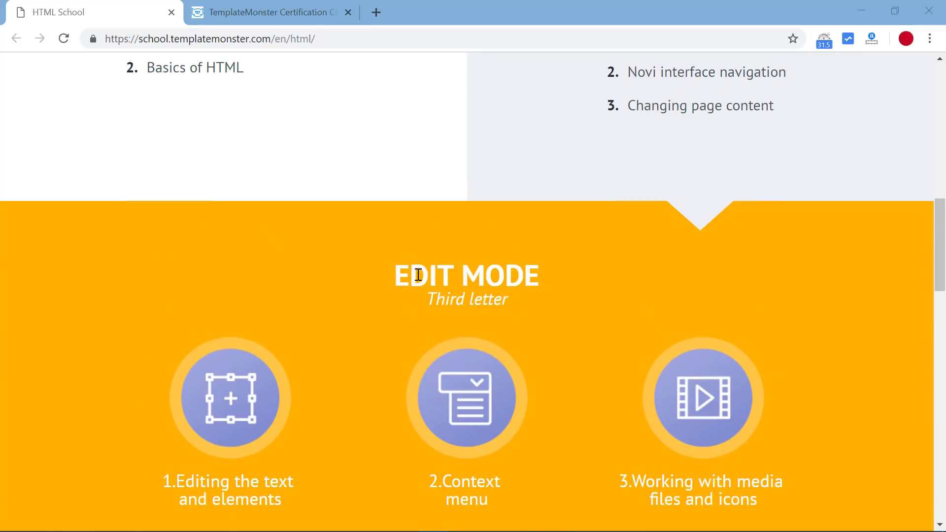
scroll(down, 3)
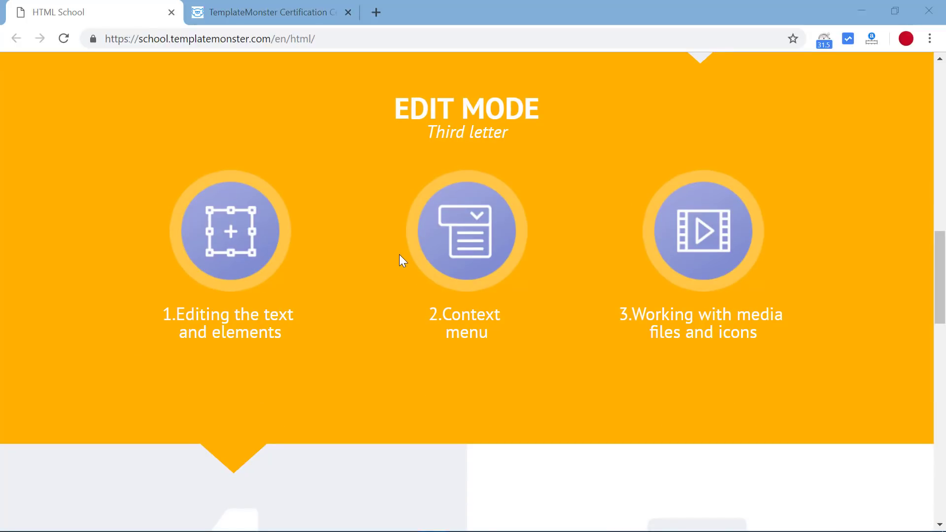
mouse_move(267, 368)
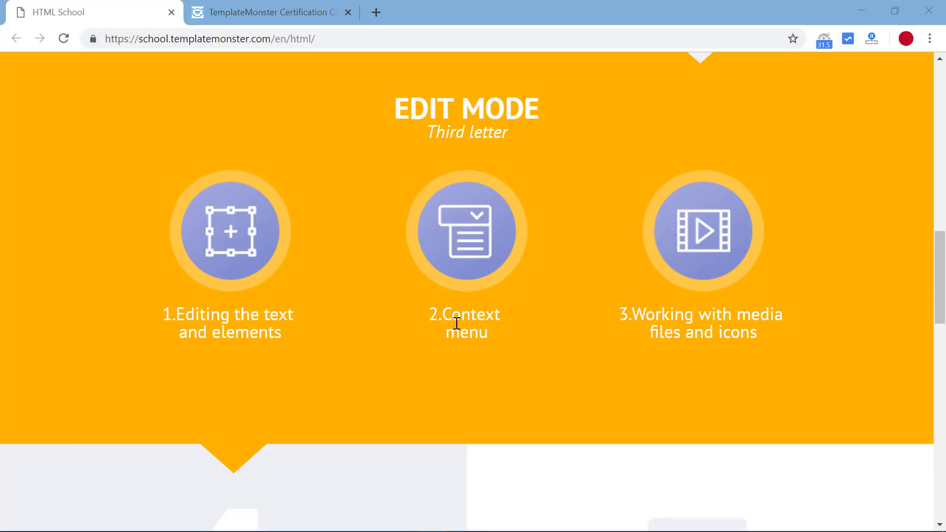
mouse_move(397, 335)
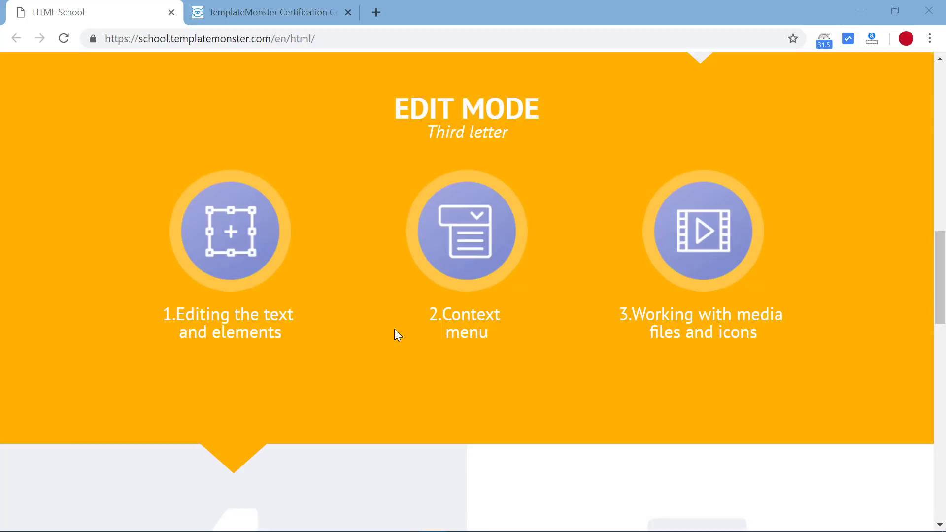
mouse_move(580, 331)
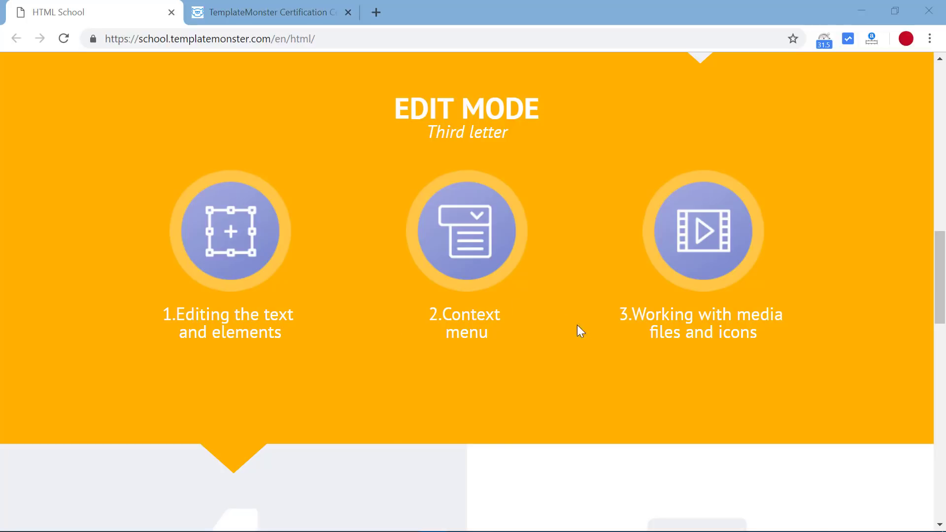
scroll(down, 3)
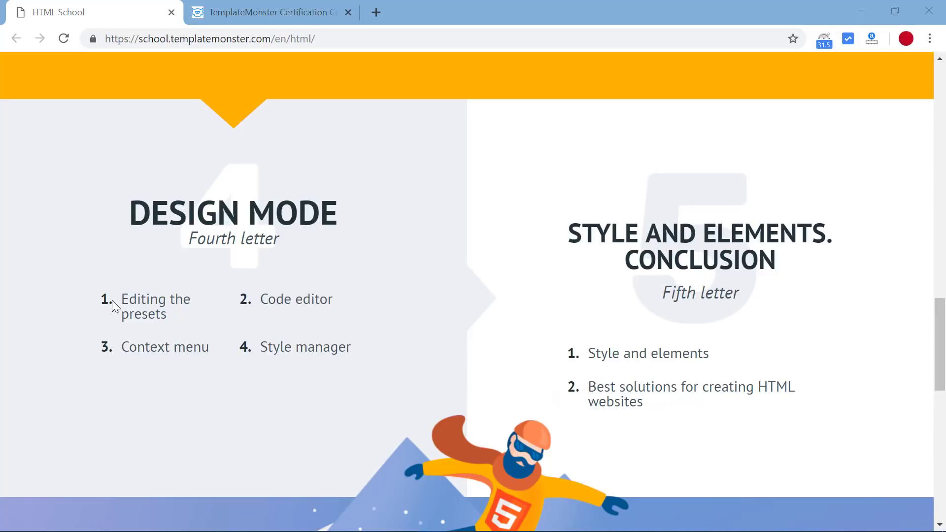
mouse_move(203, 313)
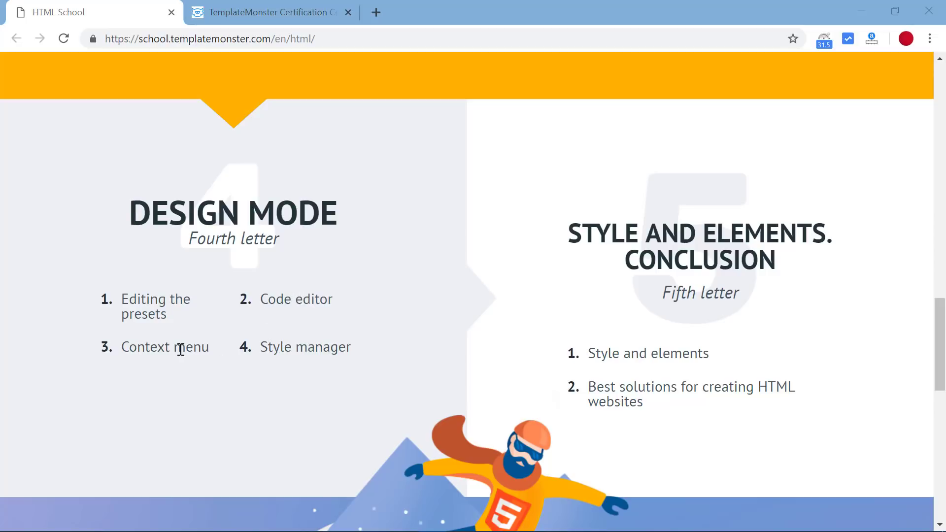
mouse_move(319, 342)
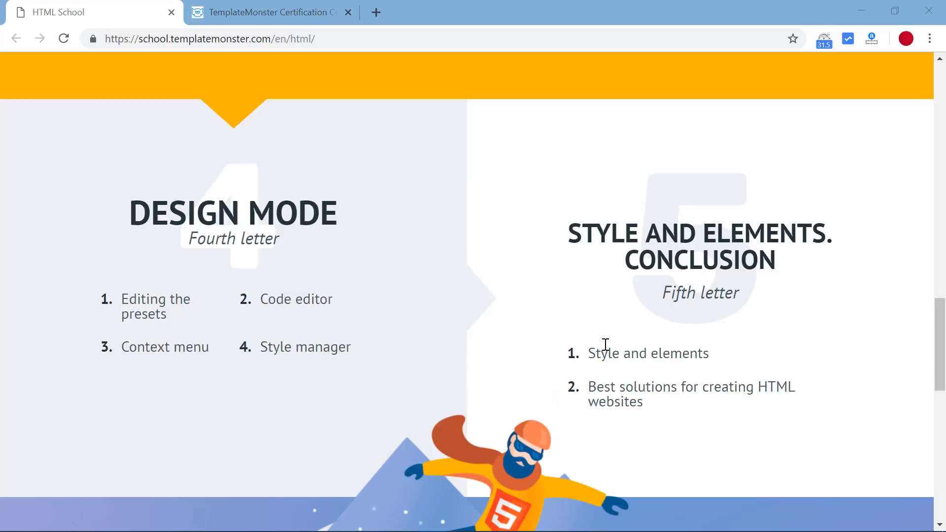
mouse_move(584, 338)
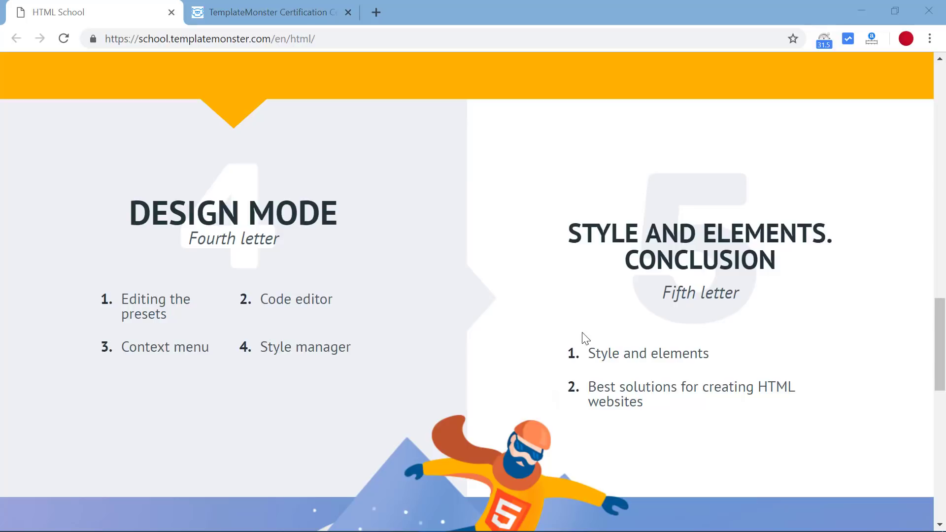
scroll(down, 3)
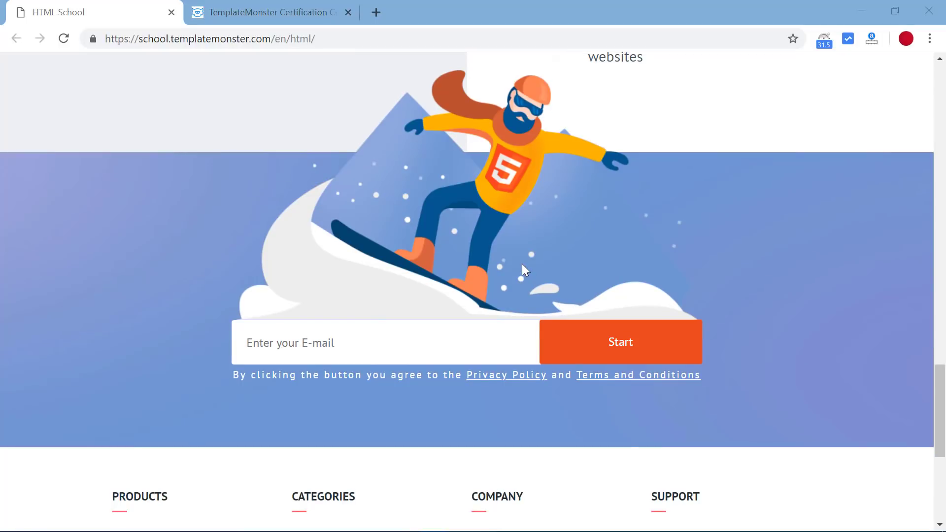
mouse_move(253, 279)
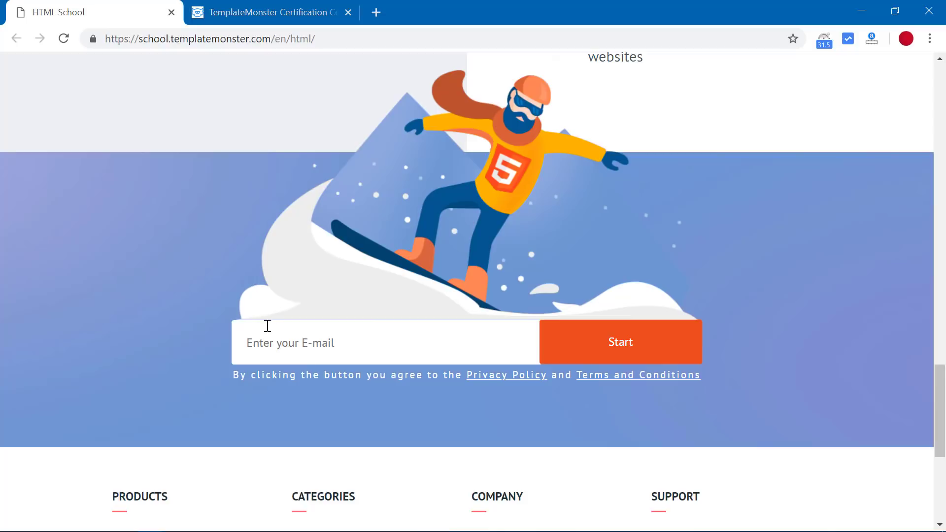
mouse_move(625, 349)
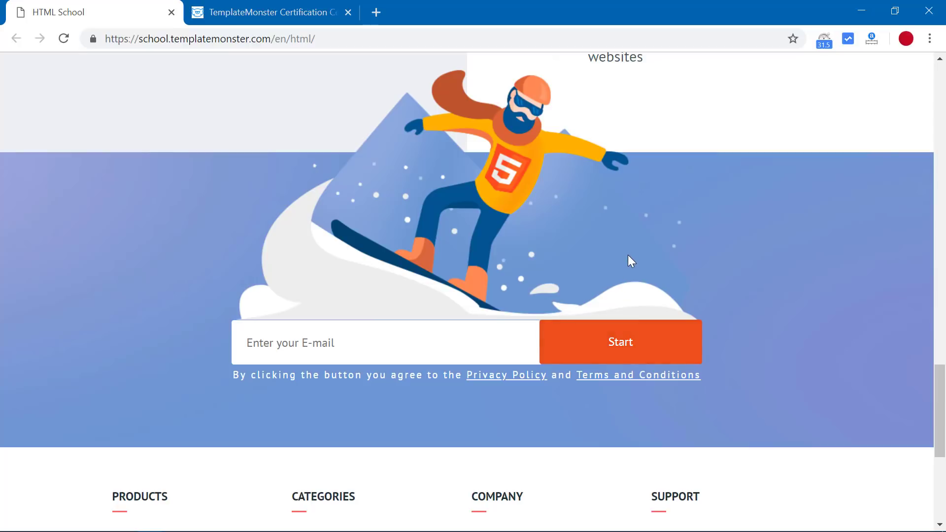
scroll(down, 3)
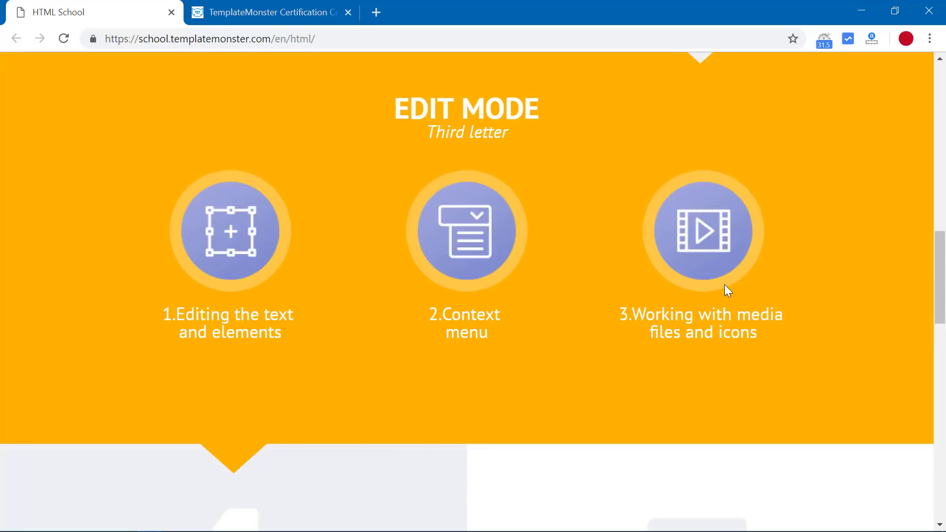
scroll(up, 3)
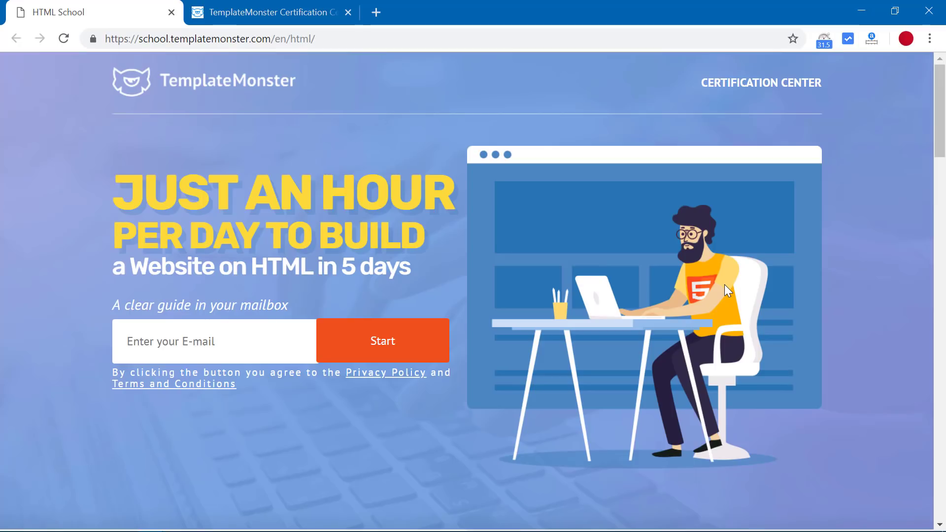
mouse_move(761, 85)
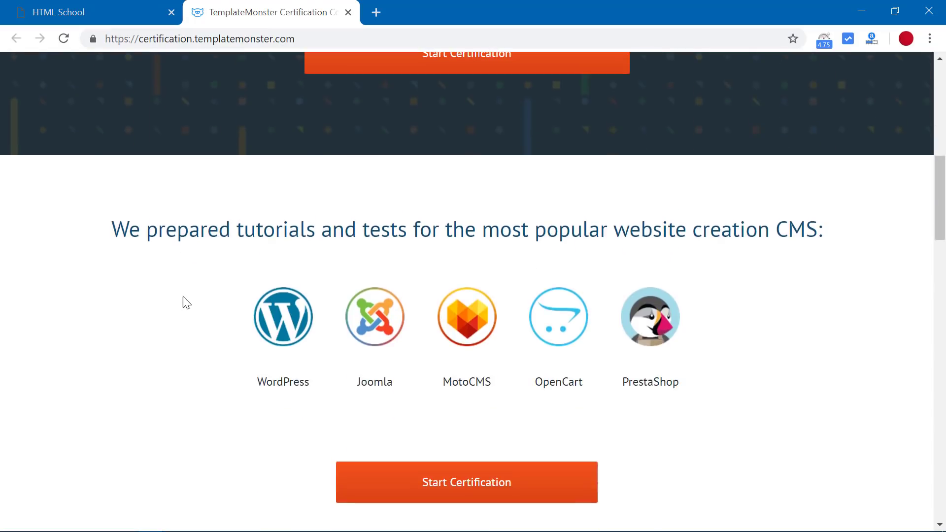
scroll(down, 3)
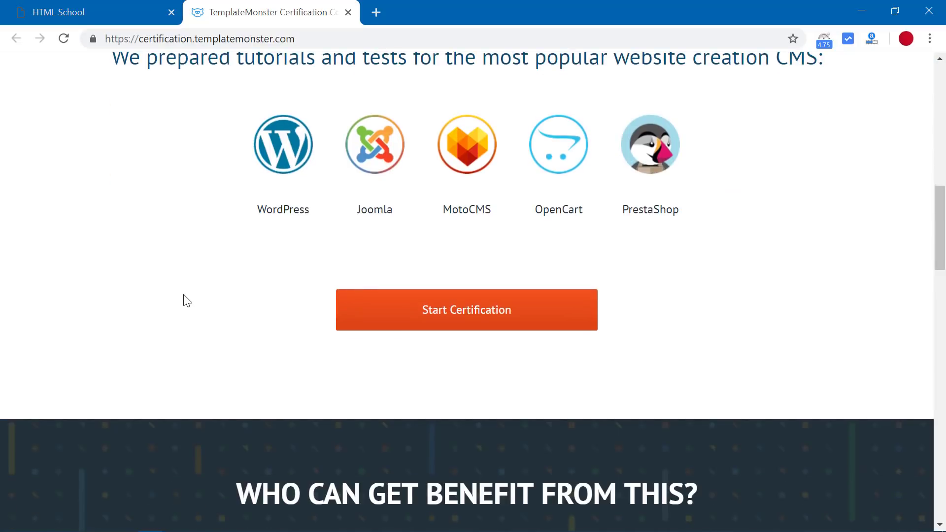
scroll(down, 3)
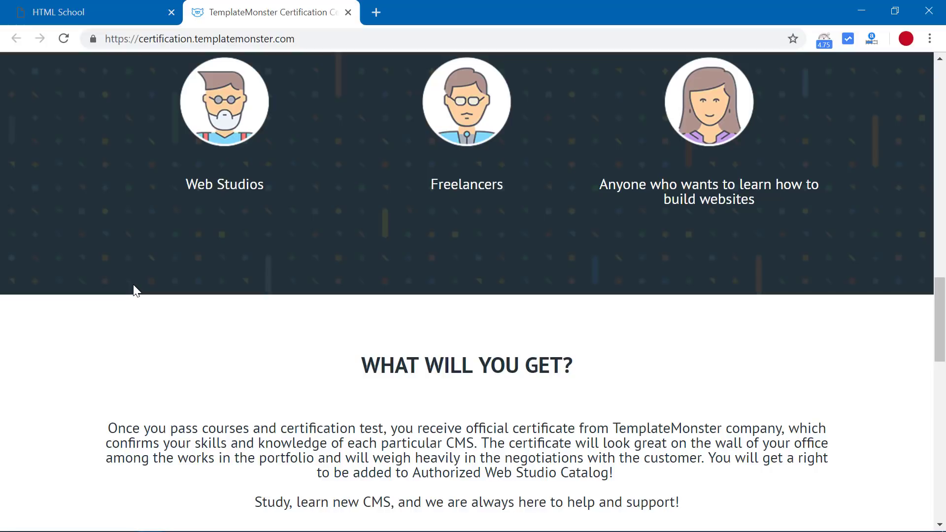
mouse_move(149, 272)
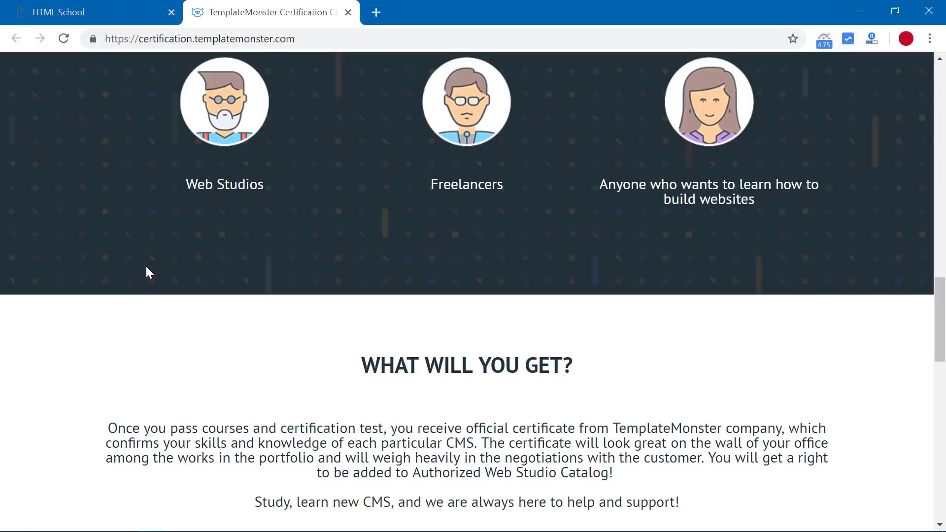
scroll(up, 3)
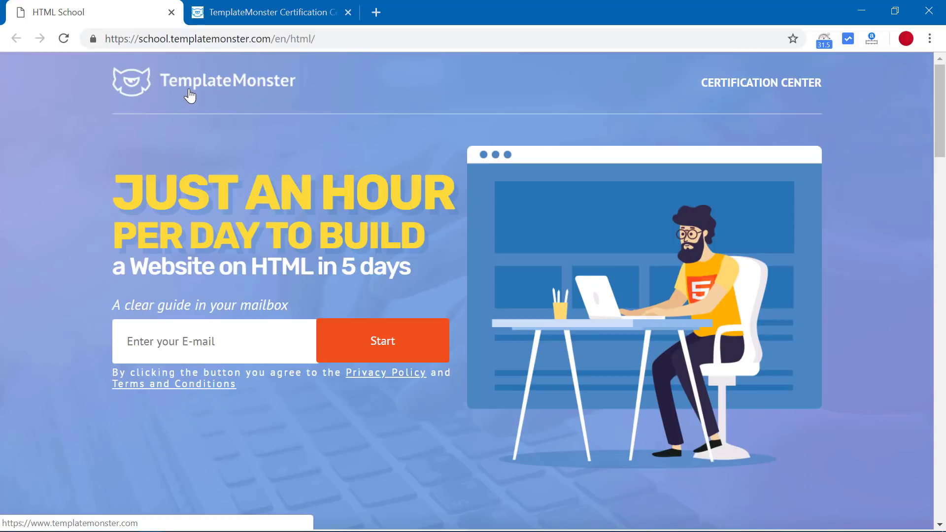
mouse_move(233, 97)
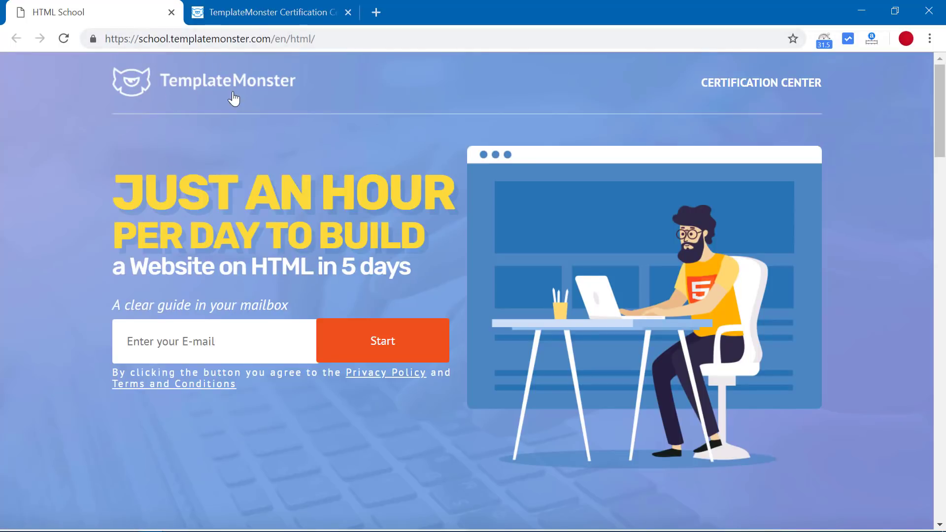